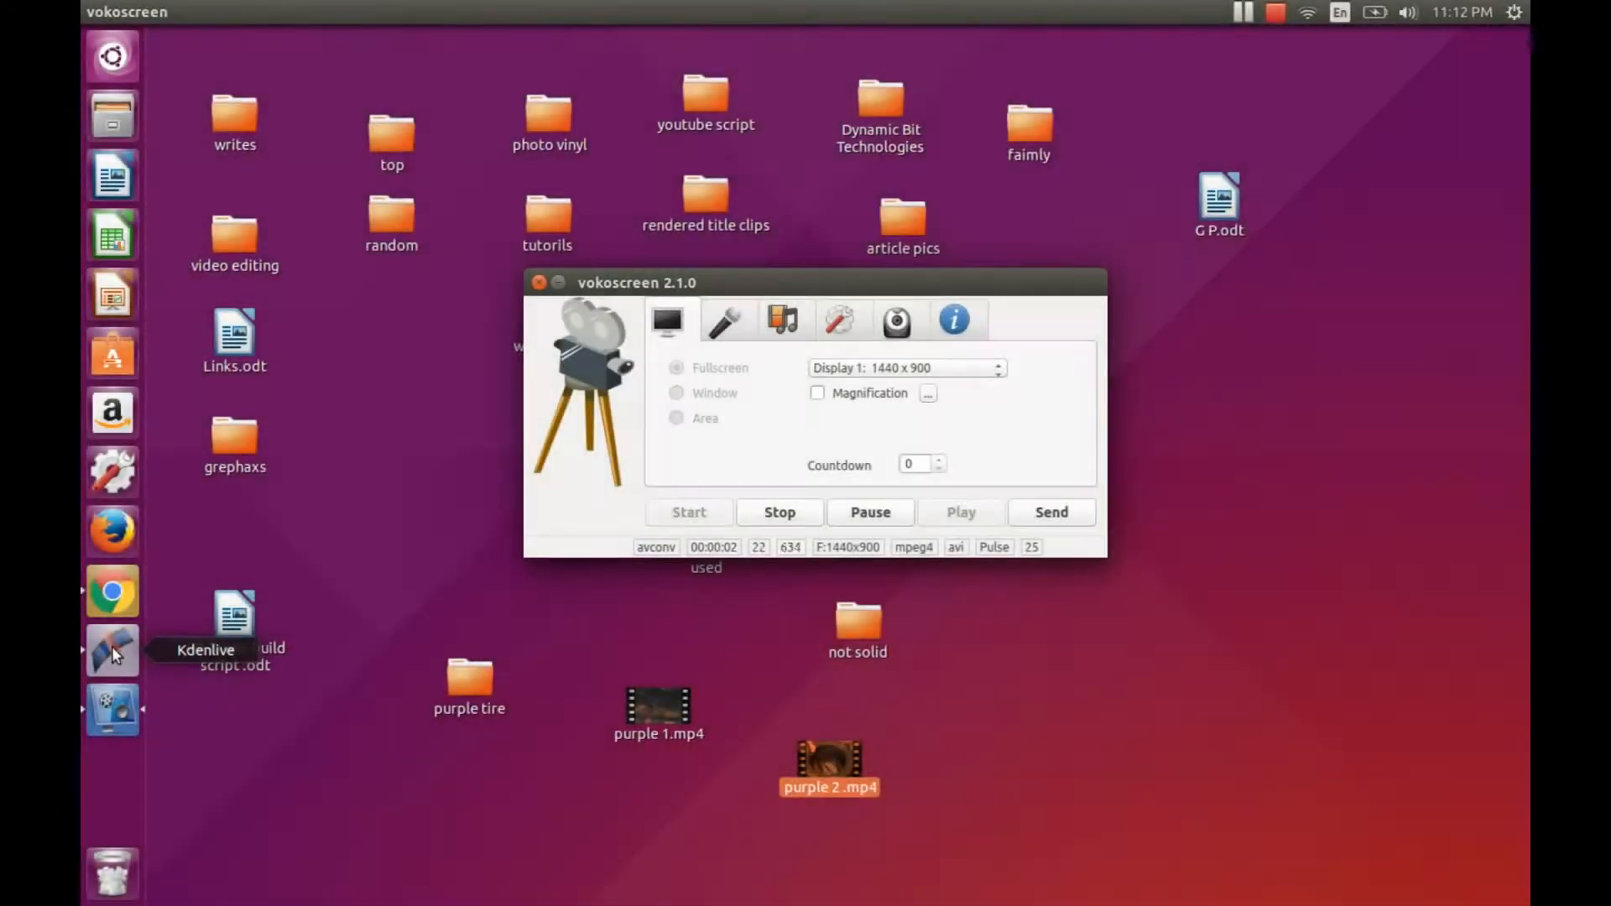
Launch Kdenlive from the Unity launcher while vokoscreen keeps recording.
{"action": "left_click", "coordinate": [111, 650]}
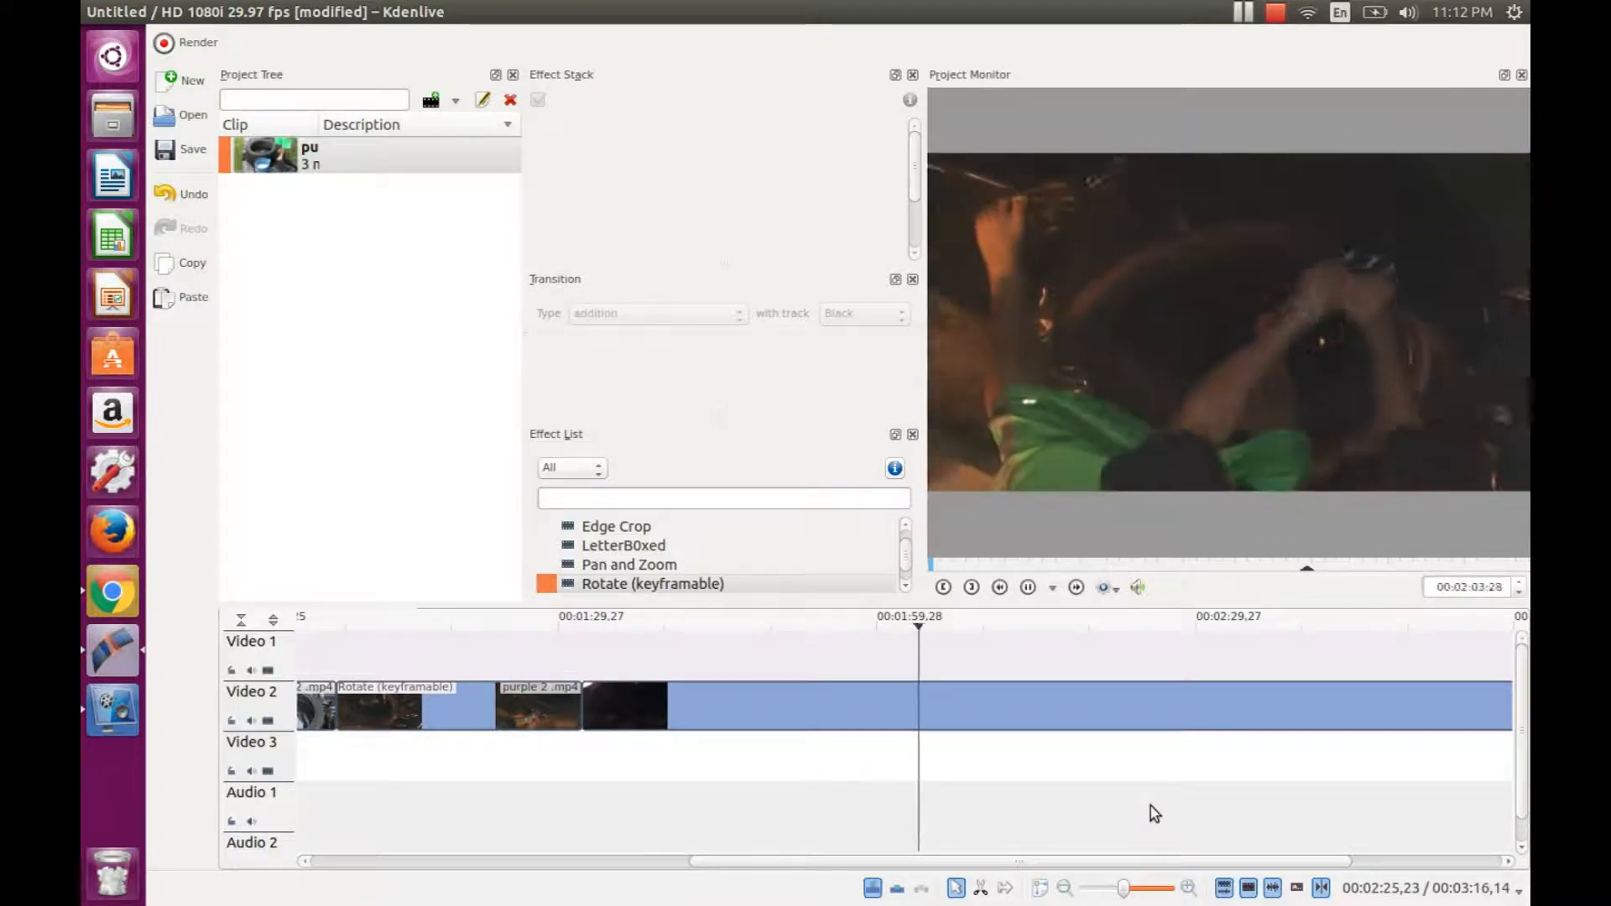
Select the purple 2 .mp4 clip on Video 2 to show its empty effect stack.
{"action": "left_click", "coordinate": [1027, 587]}
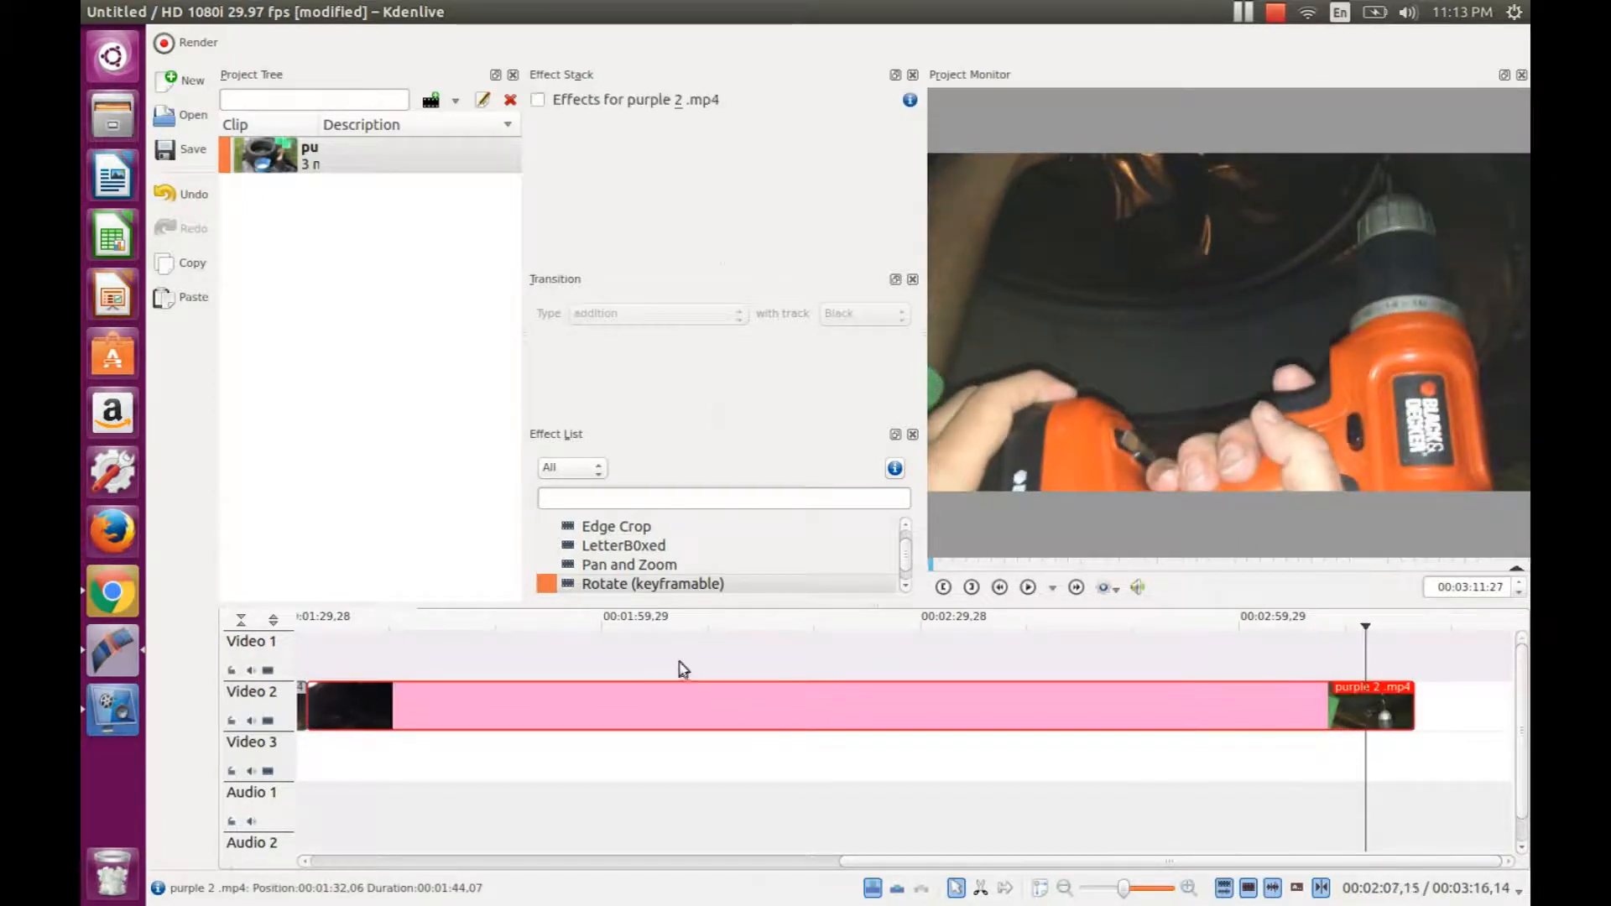
{"action": "mouse_move", "coordinate": [604, 591]}
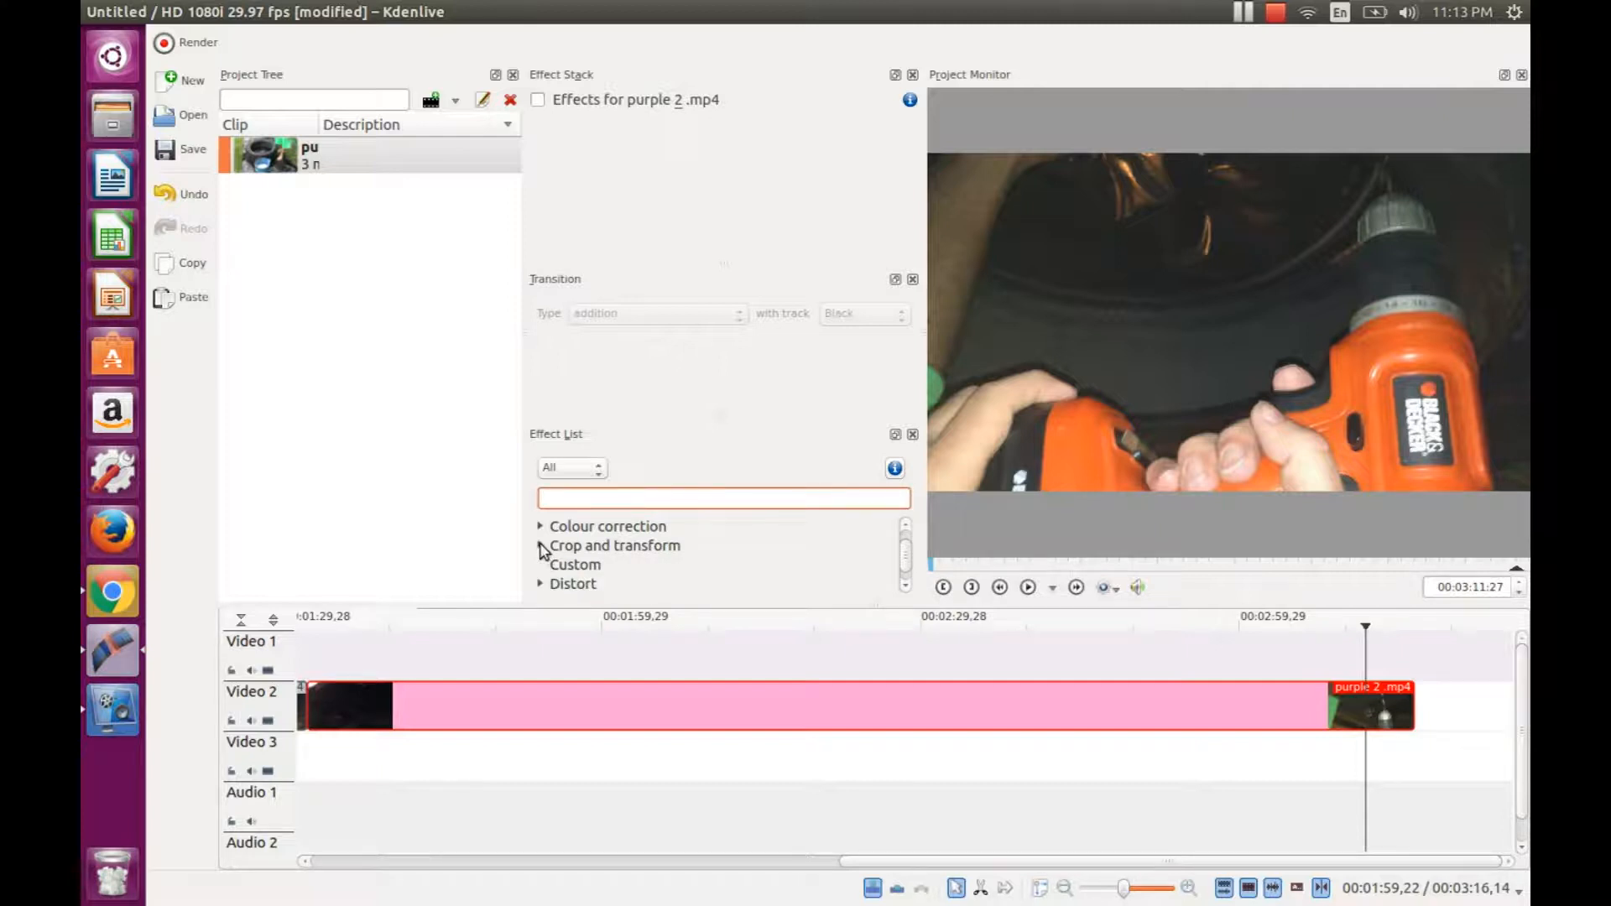
Apply Rotate (keyframable) from Crop and transform onto the purple 2 .mp4 clip.
{"action": "left_click", "coordinate": [542, 545]}
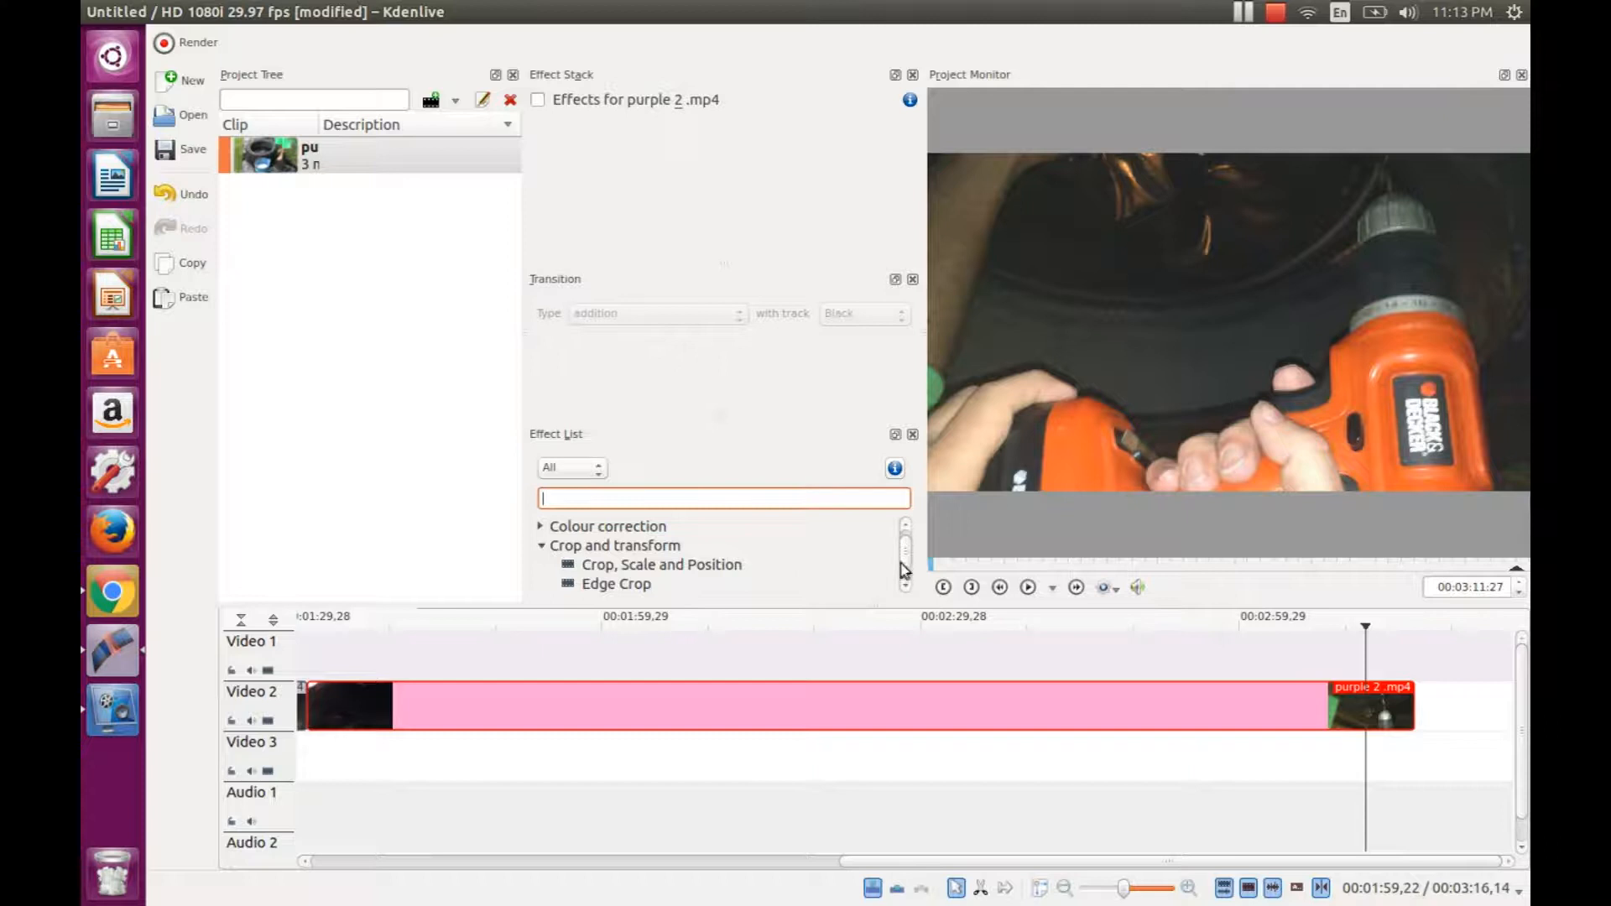
{"action": "scroll", "scroll_direction": "down", "scroll_amount": 3}
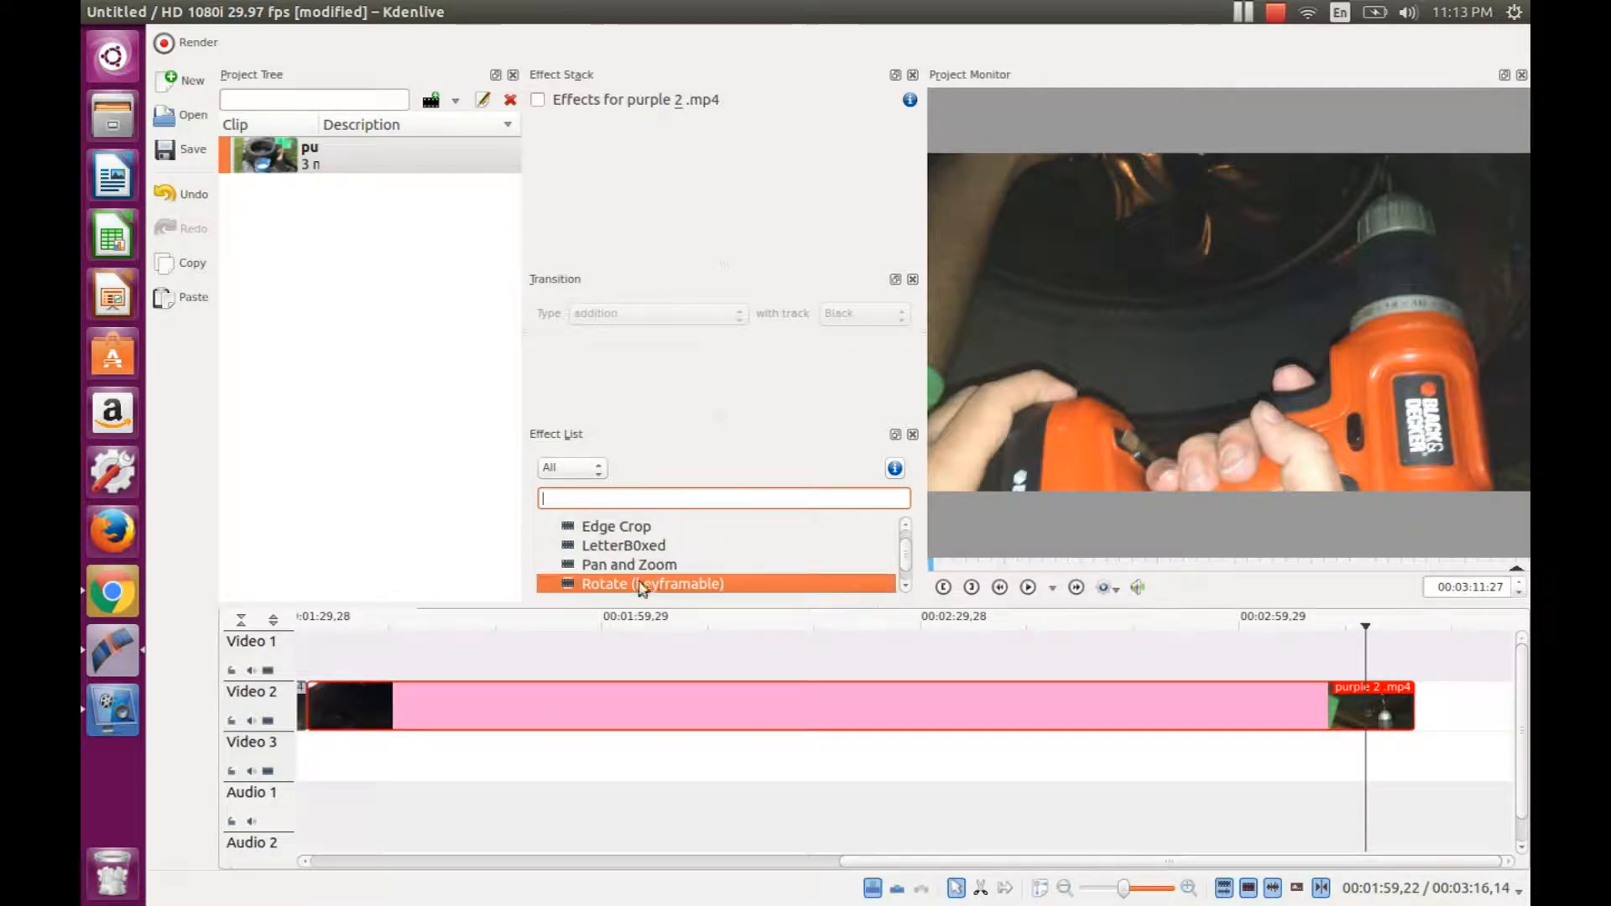
{"action": "left_click_drag", "start_coordinate": [651, 582], "coordinate": [606, 712]}
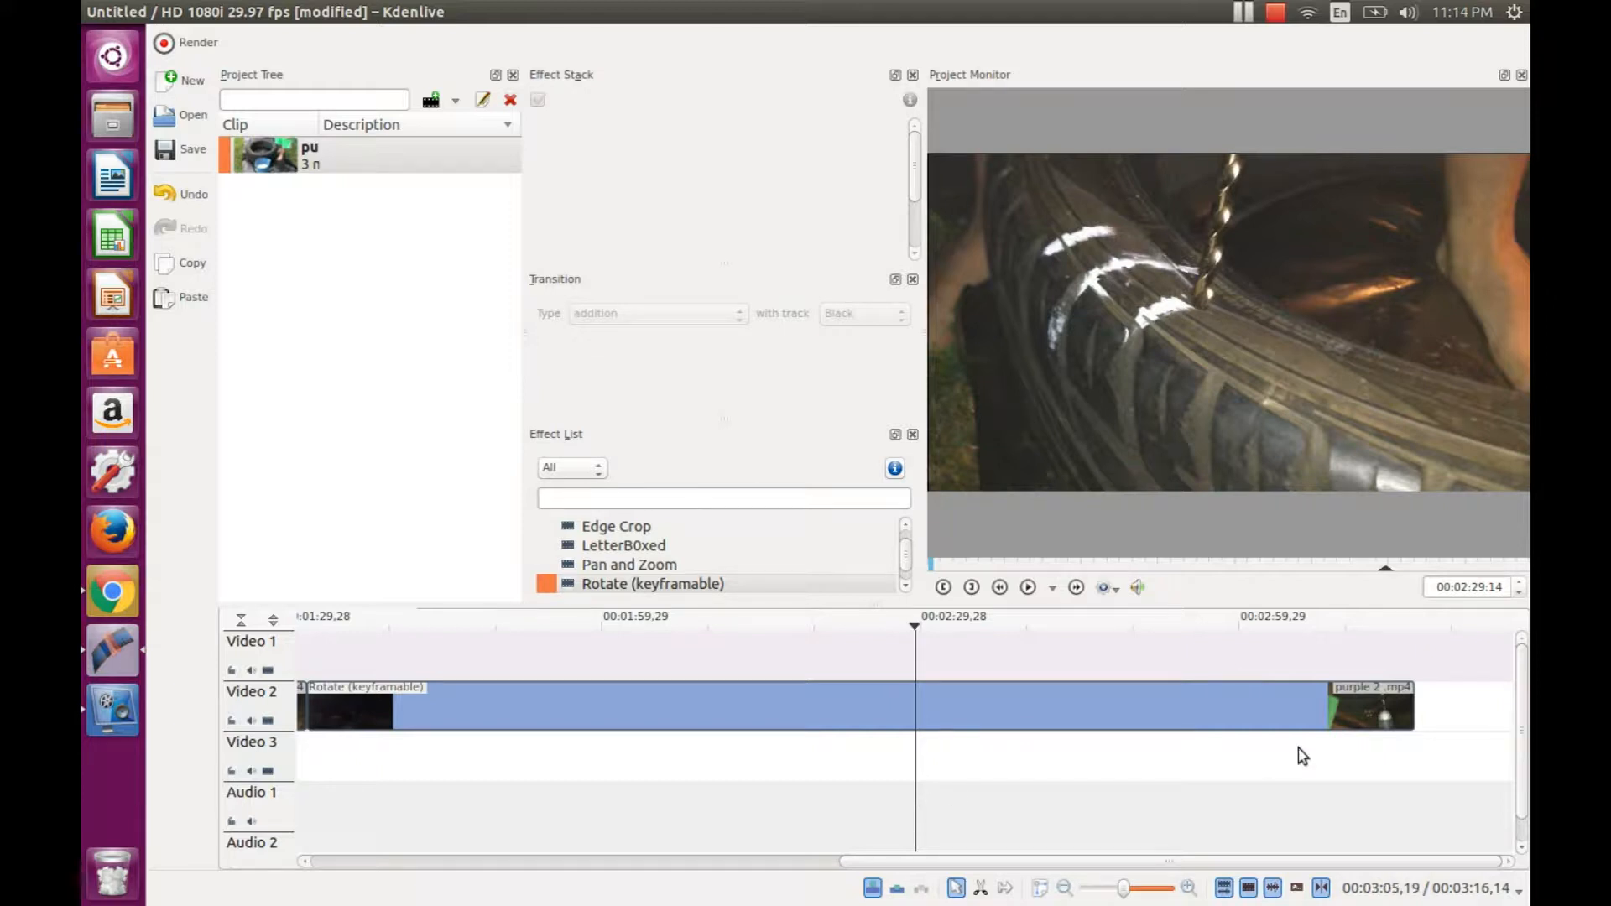
{"action": "mouse_move", "coordinate": [1341, 765]}
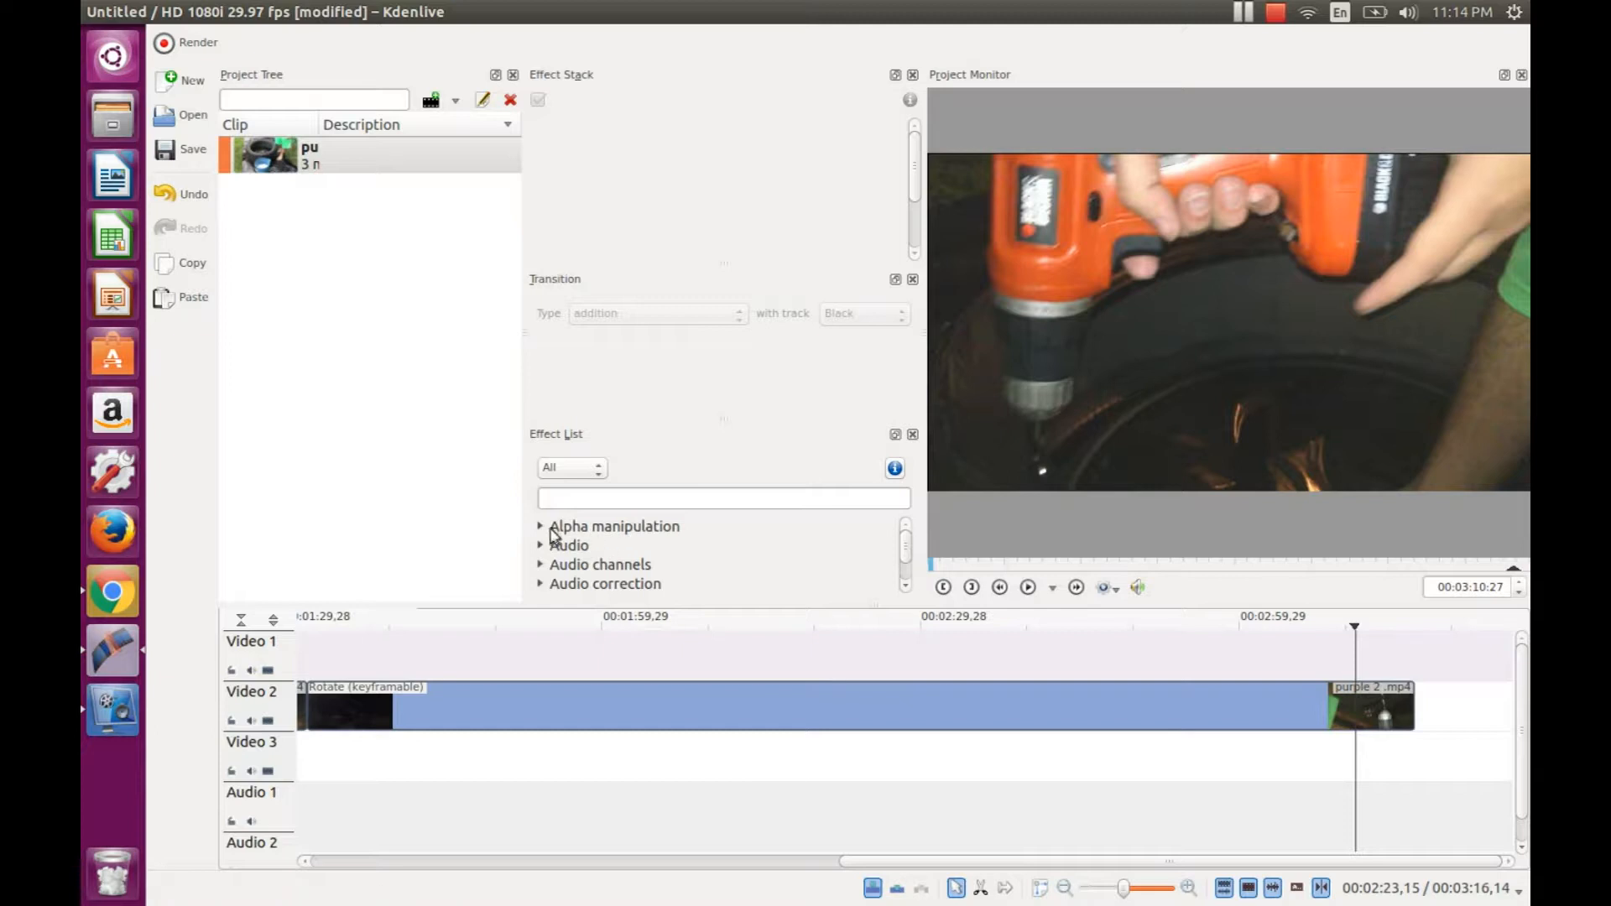
{"action": "mouse_move", "coordinate": [391, 429]}
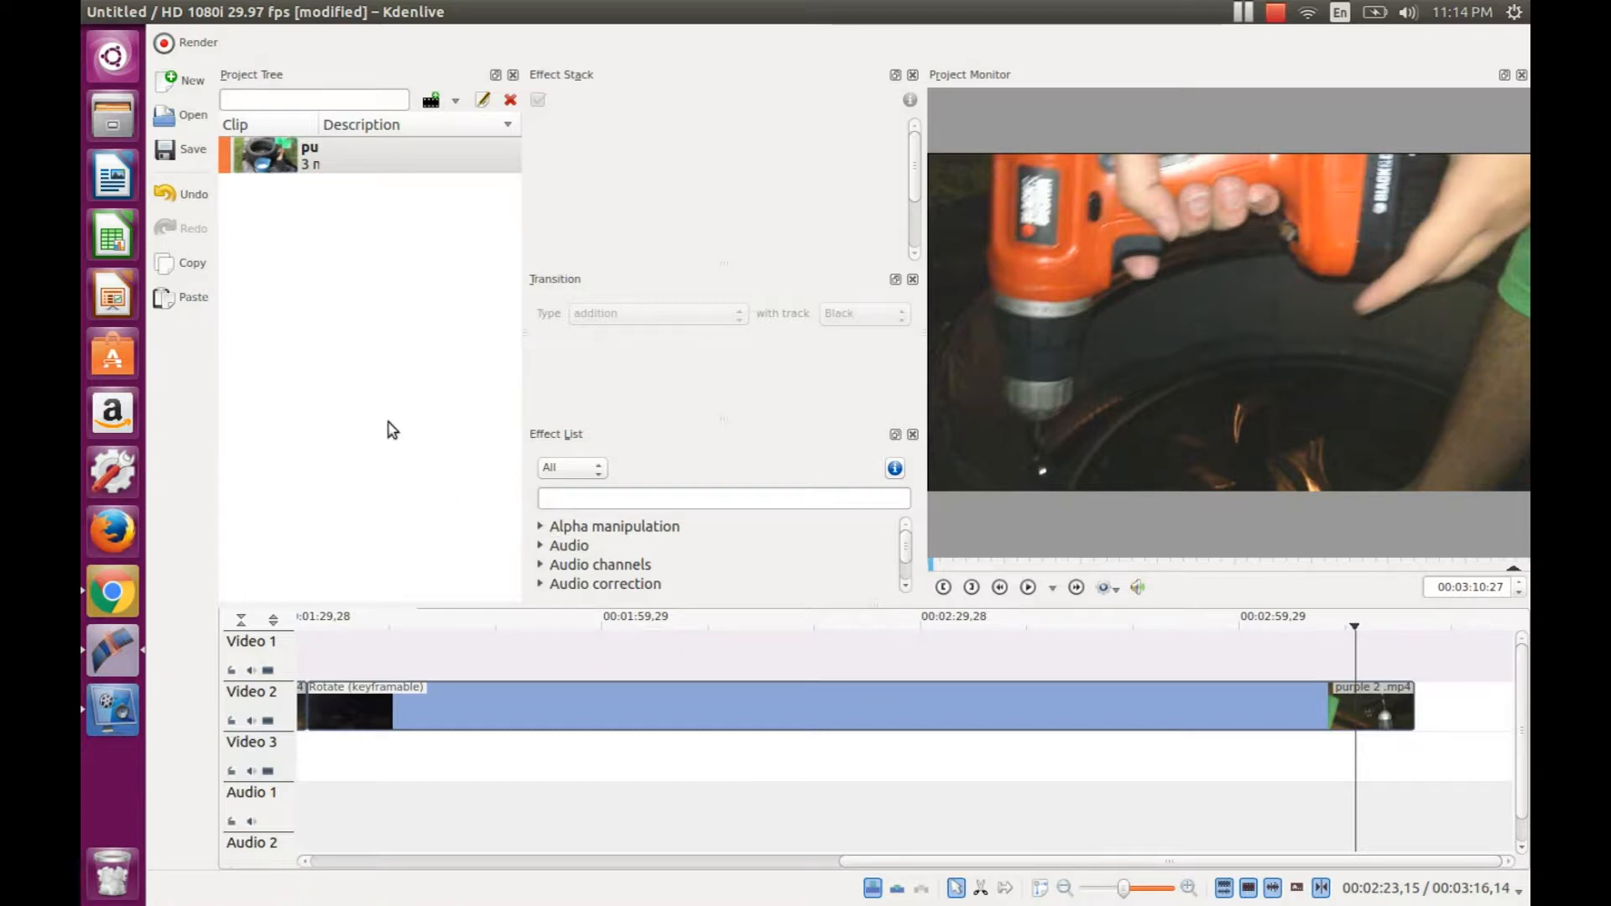